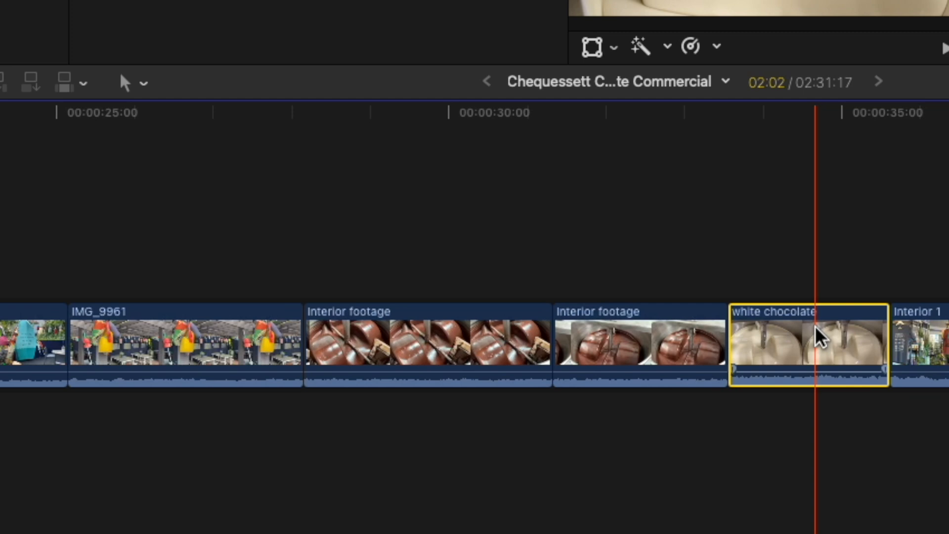
Drag the white chocolate clip left toward the Interior clips, leaving a gap before Interior 1.
drag(804, 345, 547, 351)
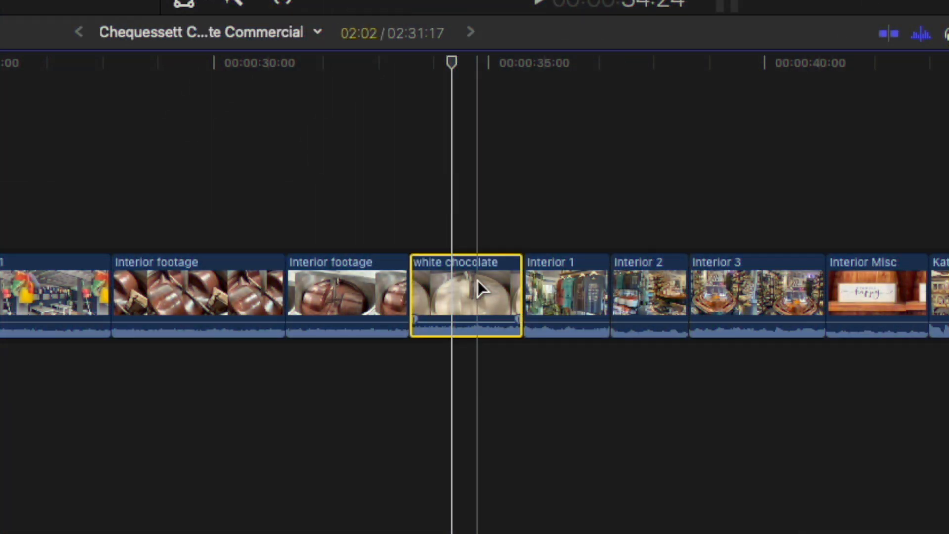
drag(465, 293, 427, 294)
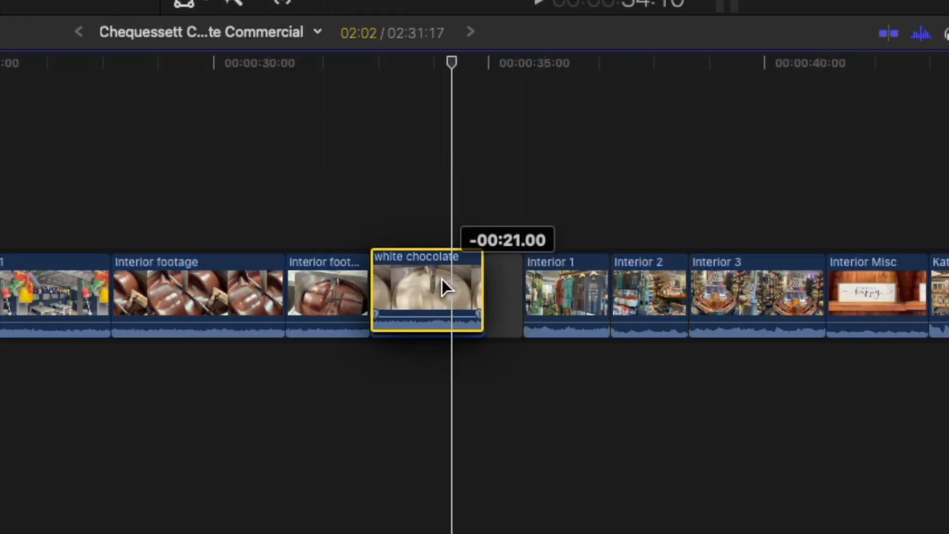
drag(427, 290, 393, 297)
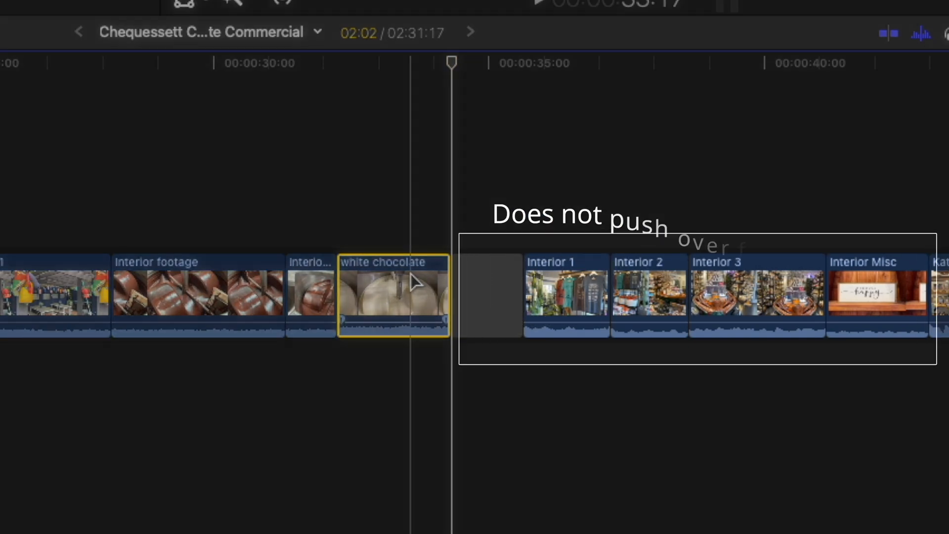